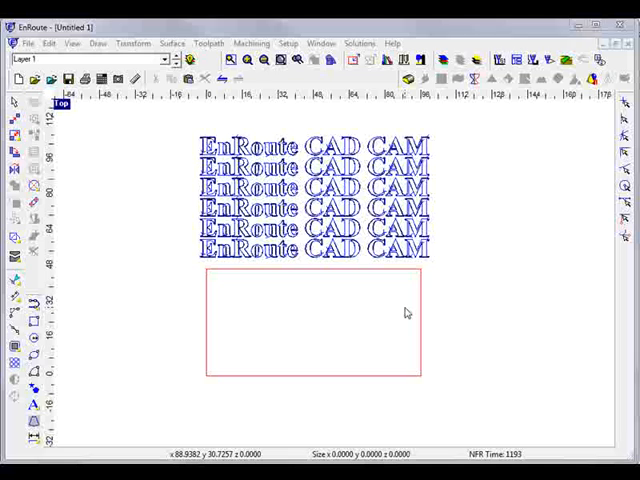
# Select the text copies and choose the Standard nesting algorithm in the Nest settings
pyautogui.moveTo(176, 130); pyautogui.dragTo(362, 224)
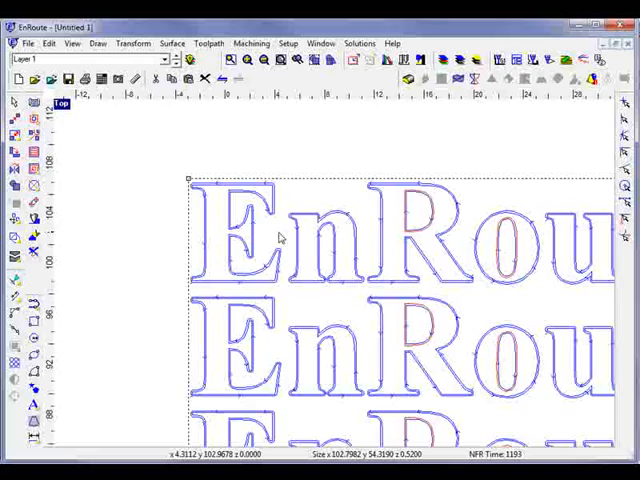
pyautogui.click(290, 62)
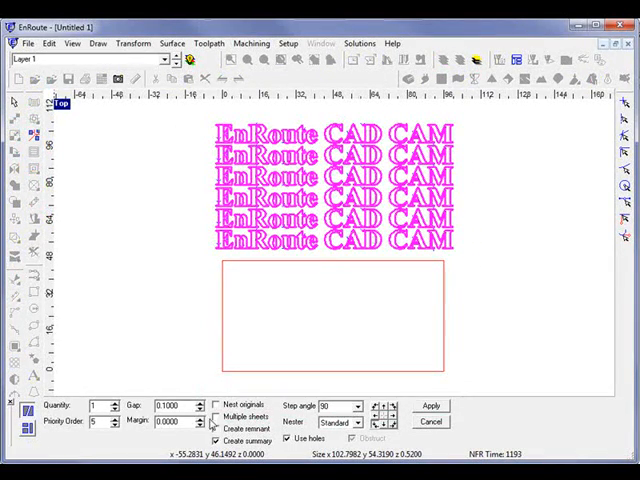
pyautogui.click(364, 420)
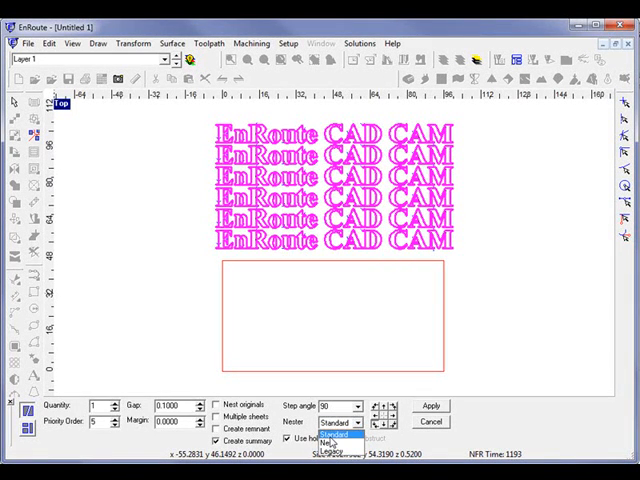
pyautogui.click(330, 430)
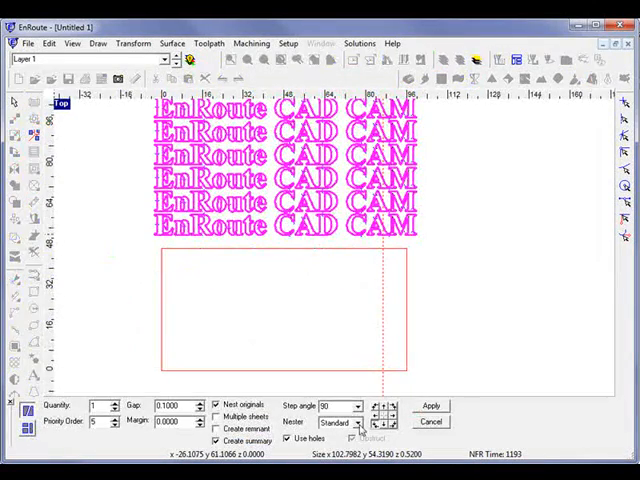
# Nest the text copies with the New algorithm and apply the result
pyautogui.click(336, 422)
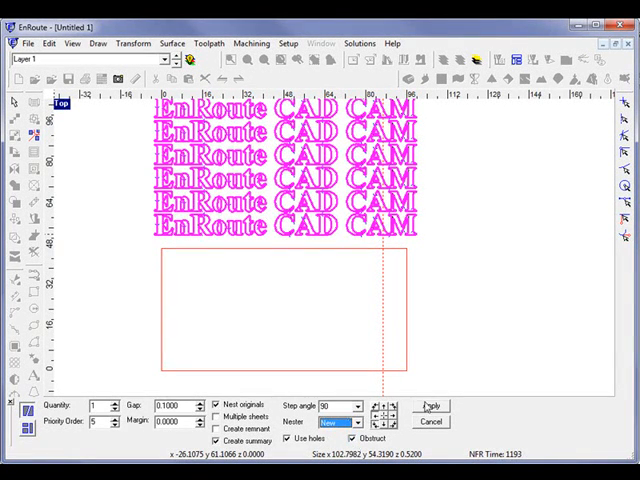
pyautogui.click(430, 406)
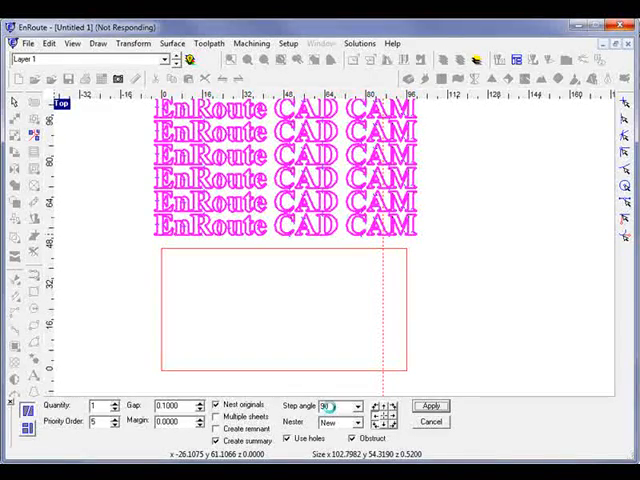
pyautogui.click(428, 404)
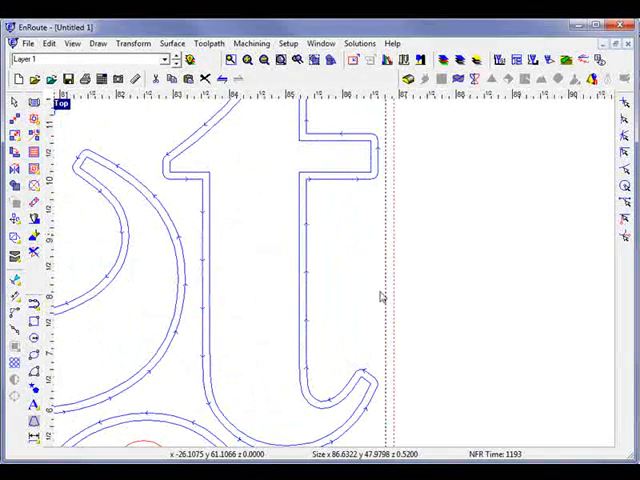
pyautogui.moveTo(392, 230)
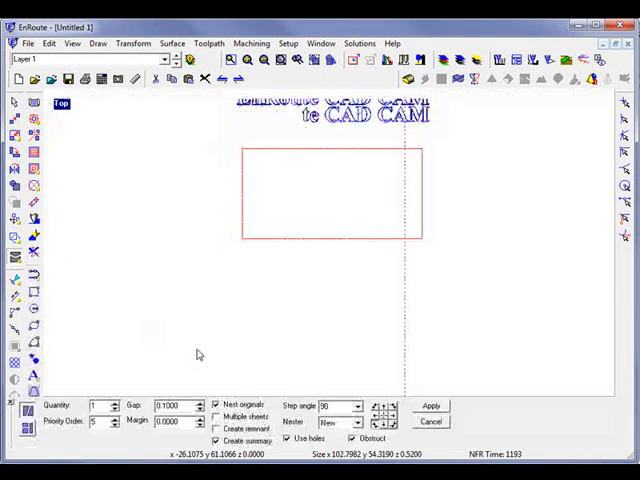
# Restore the stacked text copies and choose the Legacy nesting algorithm
pyautogui.click(350, 424)
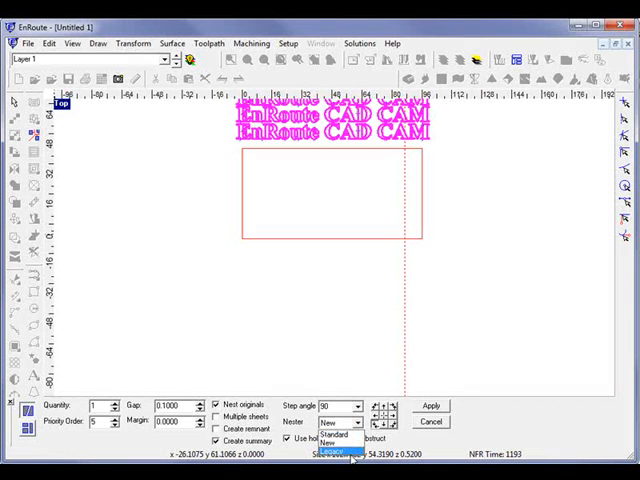
pyautogui.click(336, 442)
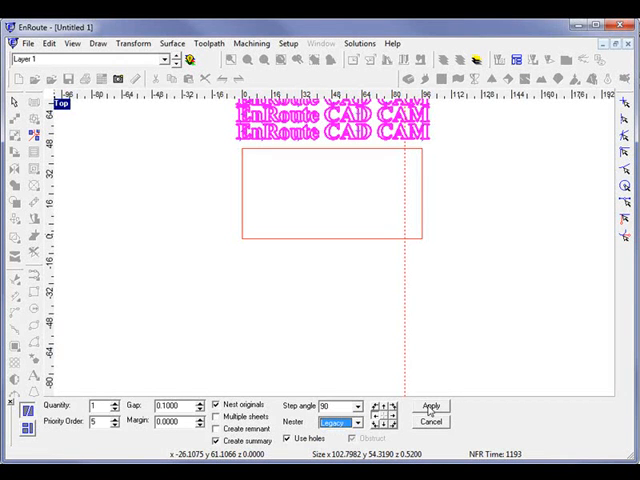
pyautogui.click(428, 404)
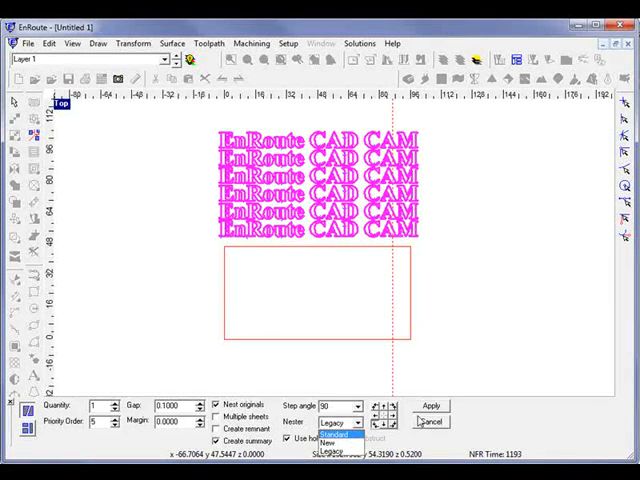
# Draw a circle inside the left part of the plate as an obstruction
pyautogui.click(336, 422)
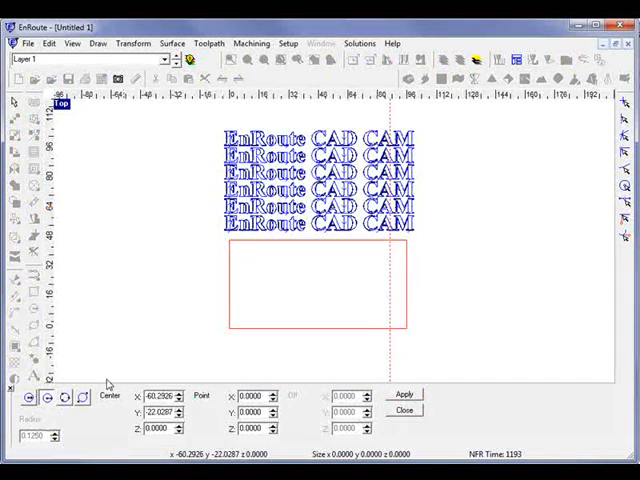
pyautogui.click(272, 288)
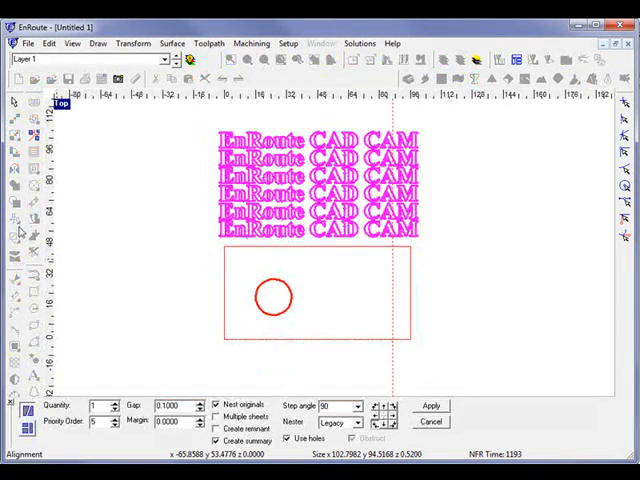
# Nest the text copies inside the plate around the circular obstruction and accept the result
pyautogui.click(356, 420)
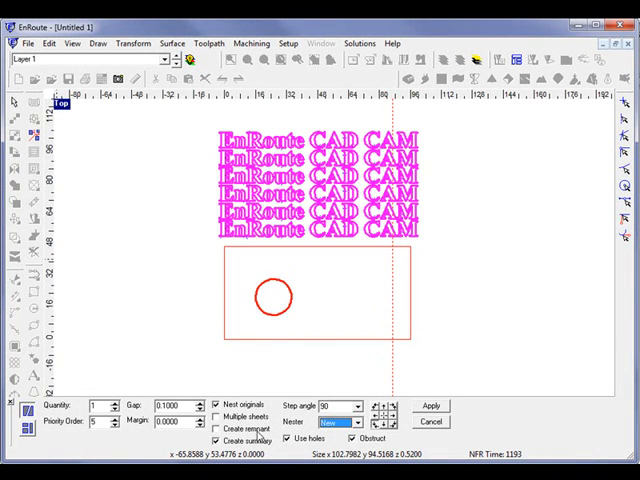
pyautogui.click(432, 404)
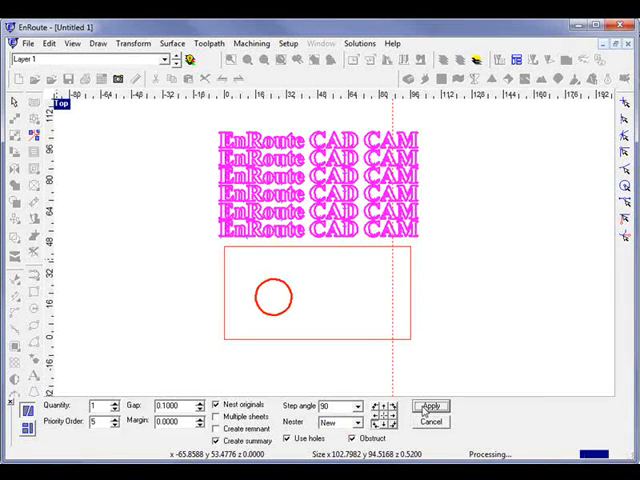
pyautogui.click(430, 406)
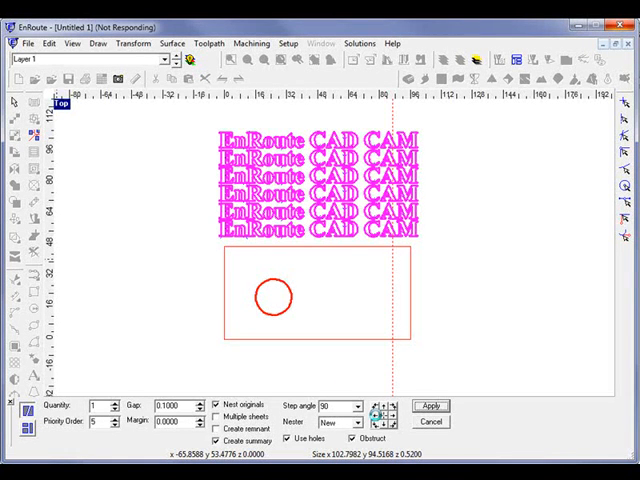
pyautogui.click(428, 404)
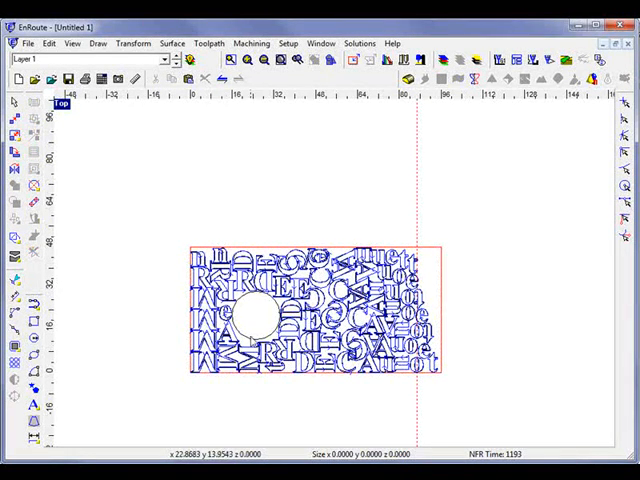
pyautogui.moveTo(132, 360)
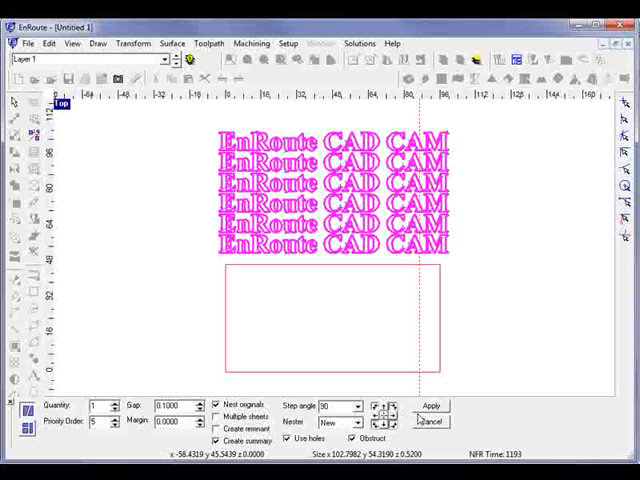
# Apply nesting to restore the six text copies in rows above the empty plate
pyautogui.click(430, 404)
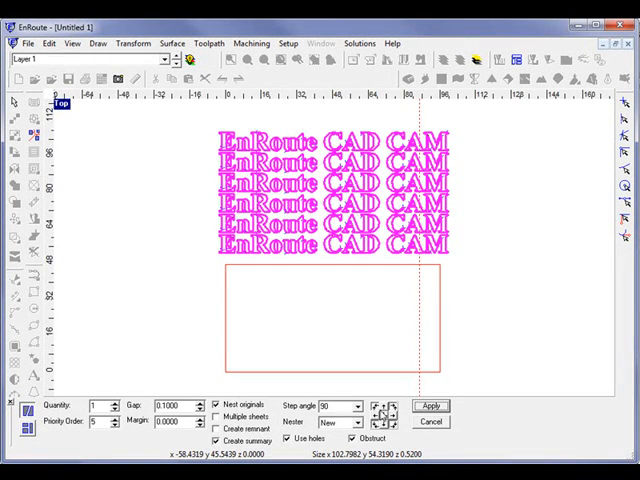
pyautogui.click(428, 404)
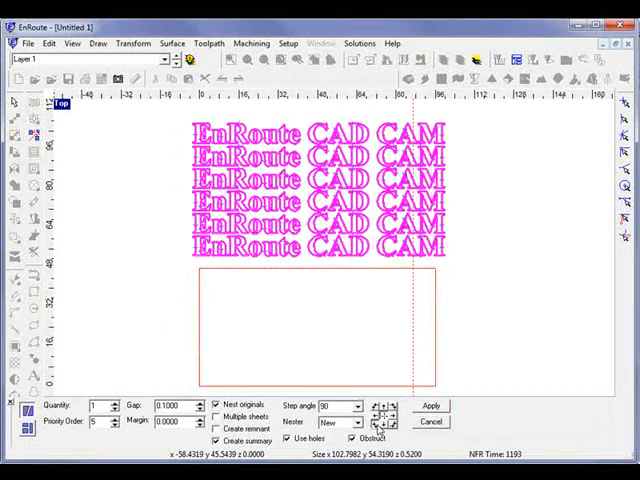
pyautogui.click(432, 404)
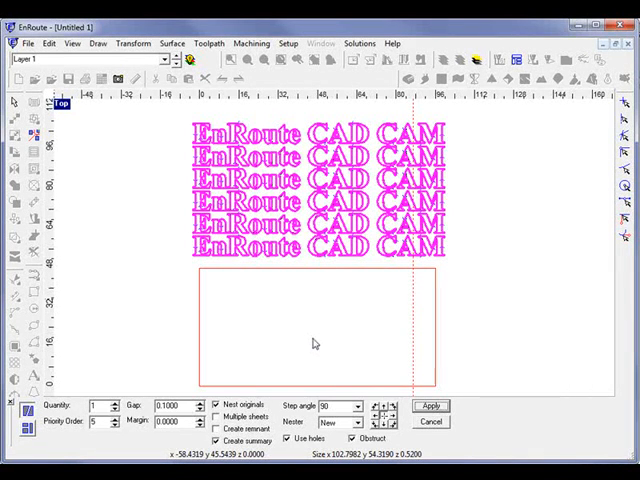
pyautogui.moveTo(322, 336)
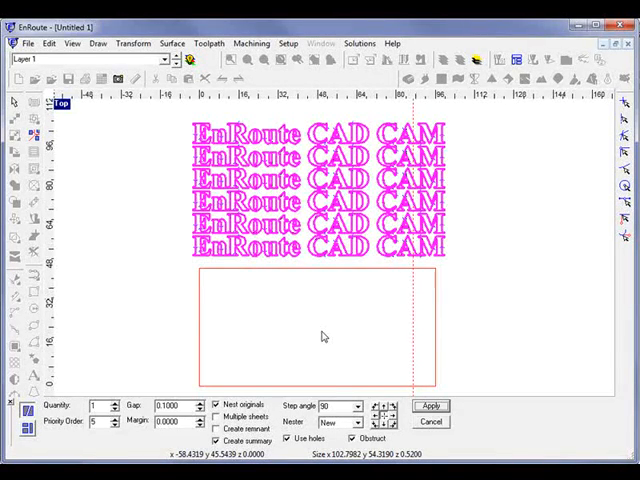
pyautogui.click(432, 404)
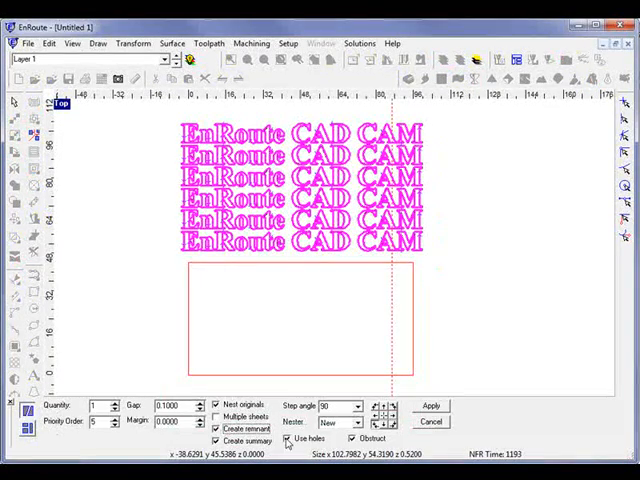
# Nest with Create remnant enabled to generate a jagged remnant outline beside the plate
pyautogui.click(430, 406)
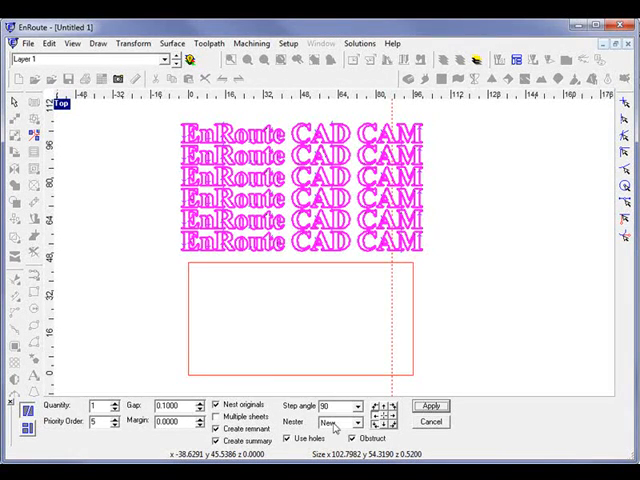
pyautogui.click(430, 404)
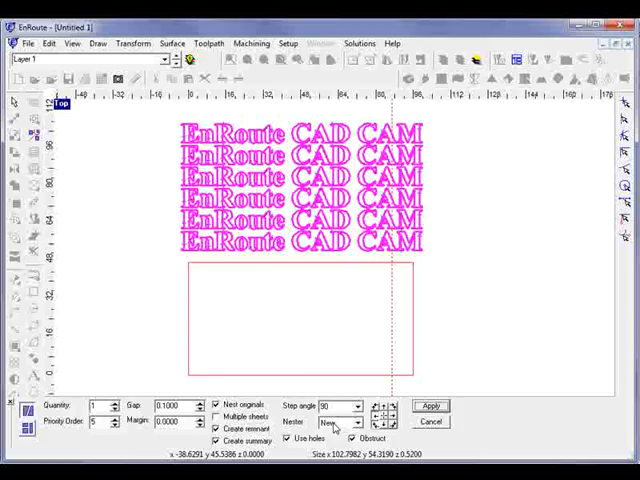
pyautogui.click(430, 406)
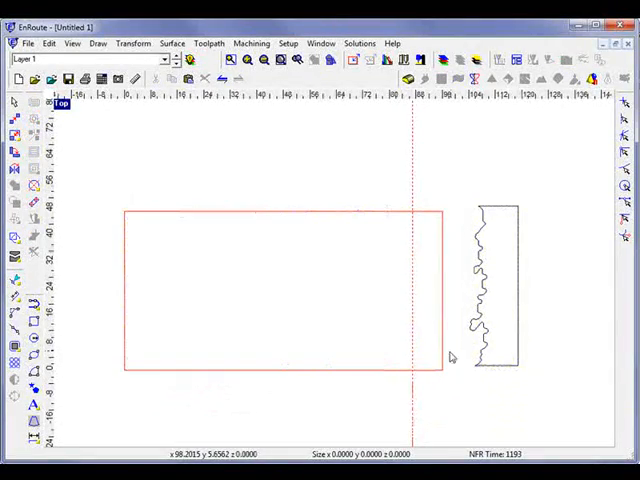
# Rotate the remnant outline 90 degrees and move it to the lower left
pyautogui.click(496, 290)
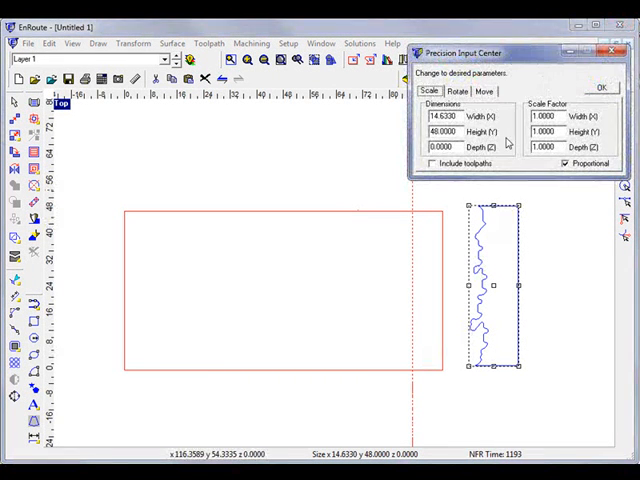
pyautogui.click(466, 92)
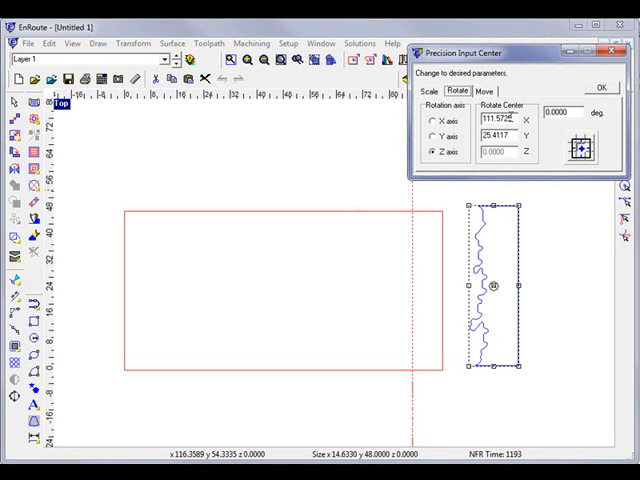
pyautogui.tripleClick(562, 112)
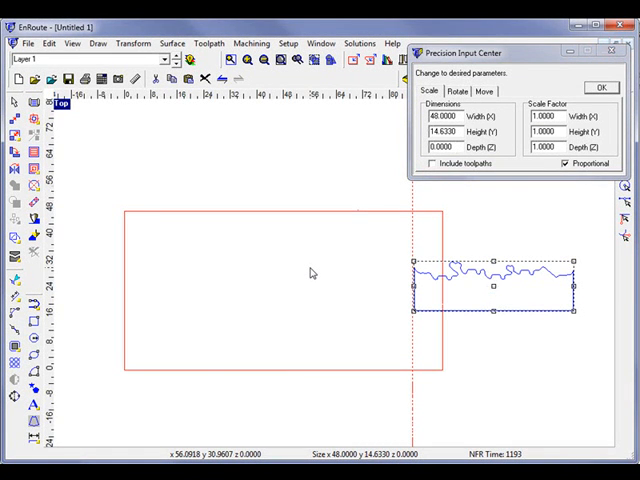
pyautogui.moveTo(496, 284); pyautogui.dragTo(200, 356)
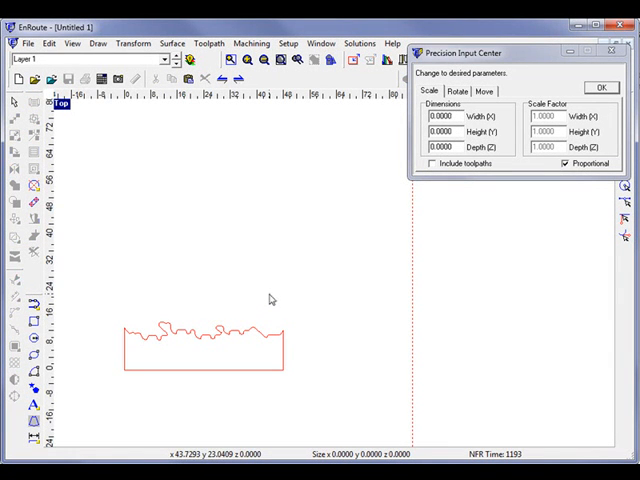
pyautogui.moveTo(198, 340)
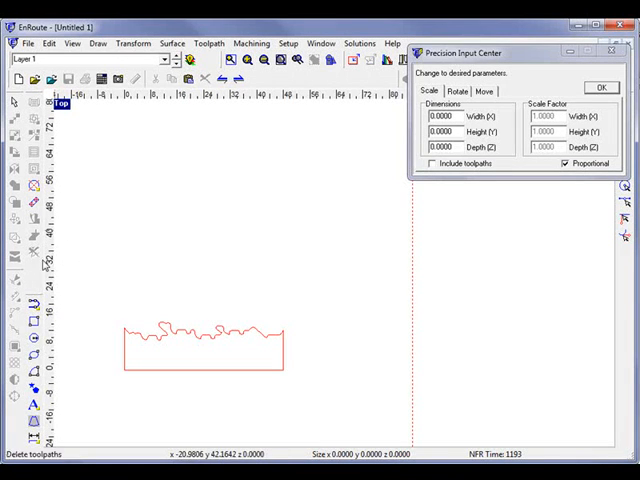
pyautogui.moveTo(228, 438)
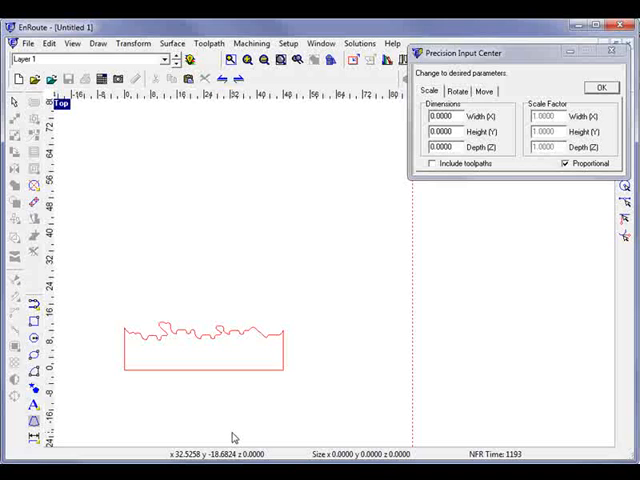
pyautogui.moveTo(228, 420)
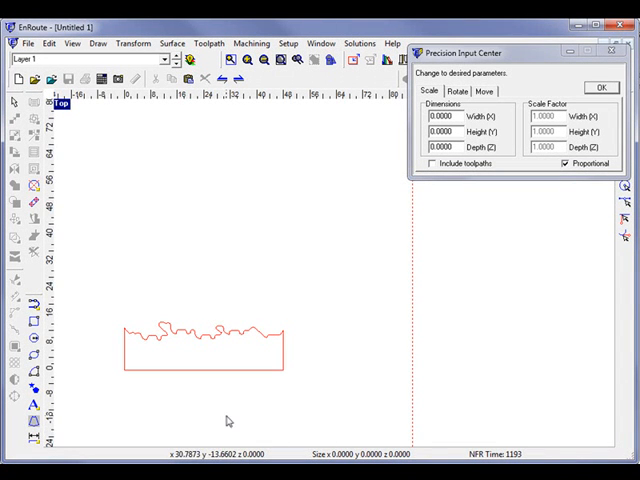
pyautogui.moveTo(164, 124)
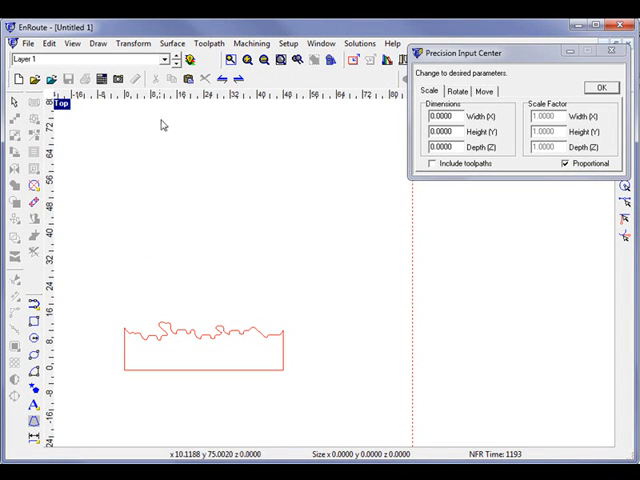